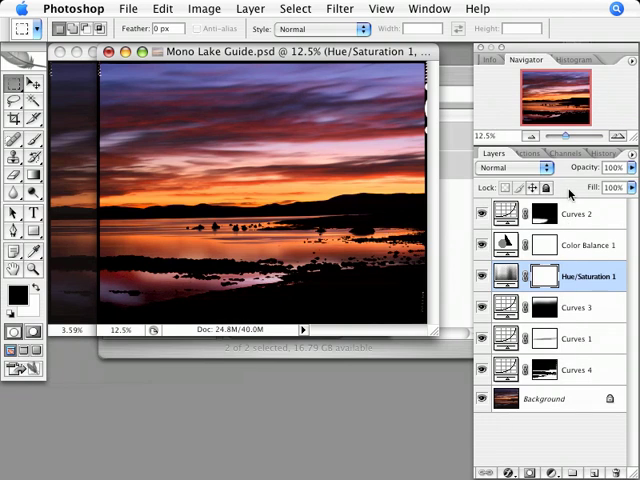
- Open Mono Lake raw scan.tif beside the guide and drag a Curves layer onto it
{"action": "left_click", "coordinate": [484, 212]}
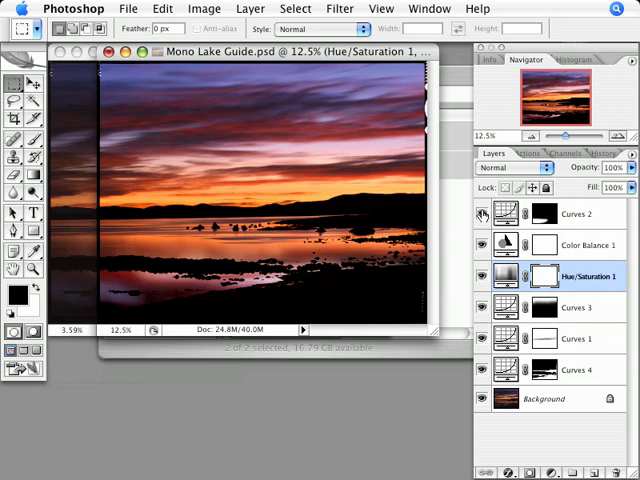
{"action": "left_click", "coordinate": [484, 214]}
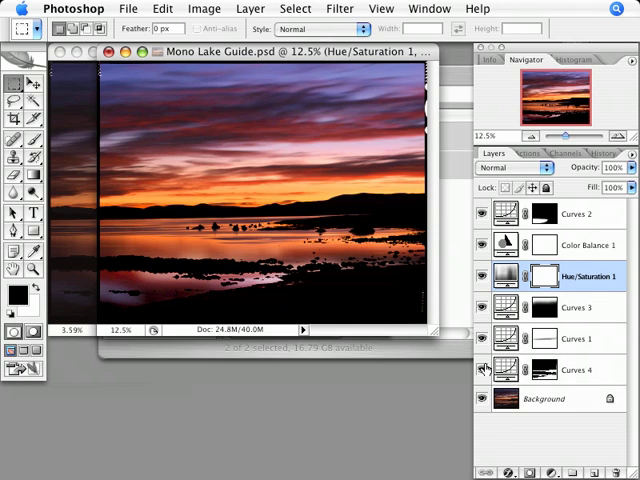
{"action": "left_click", "coordinate": [484, 368]}
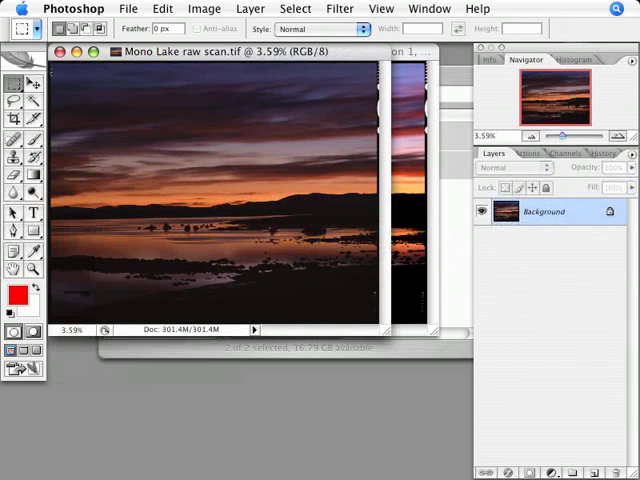
{"action": "mouse_move", "coordinate": [170, 296]}
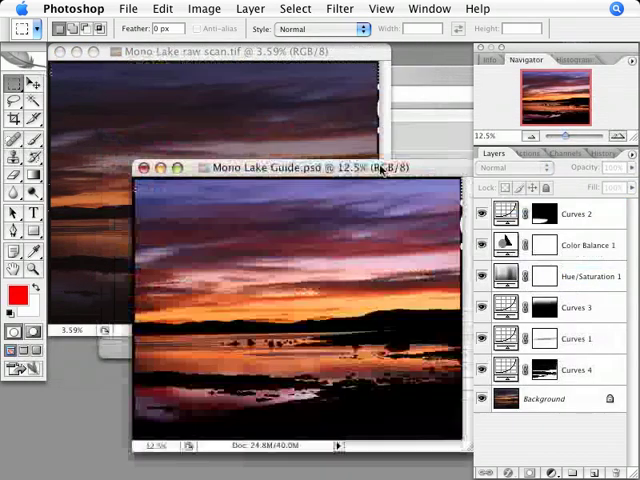
{"action": "left_click", "coordinate": [586, 276]}
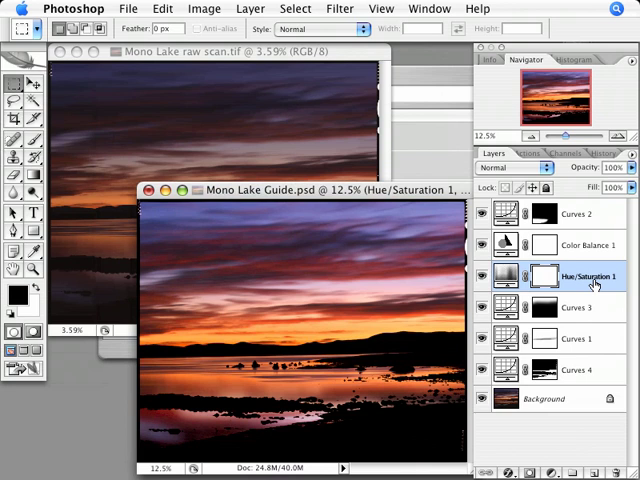
{"action": "left_click", "coordinate": [576, 338]}
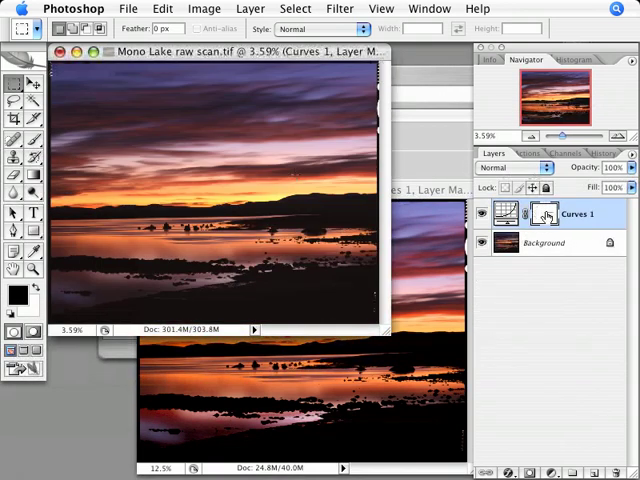
- Undo the Drag Layer so the raw scan stays unedited
{"action": "left_click", "coordinate": [162, 8]}
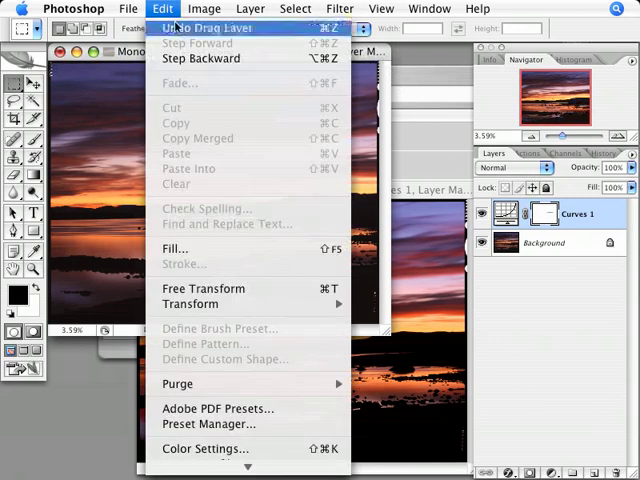
{"action": "left_click", "coordinate": [204, 28]}
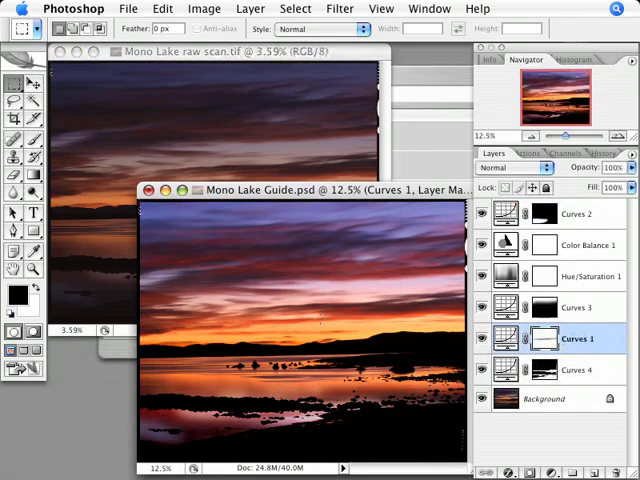
- Check the guide file's colour mode under Image > Mode
{"action": "left_click", "coordinate": [204, 8]}
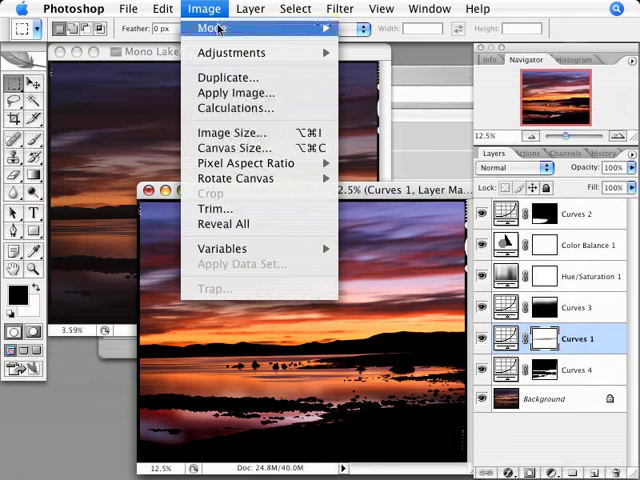
{"action": "left_click", "coordinate": [232, 132]}
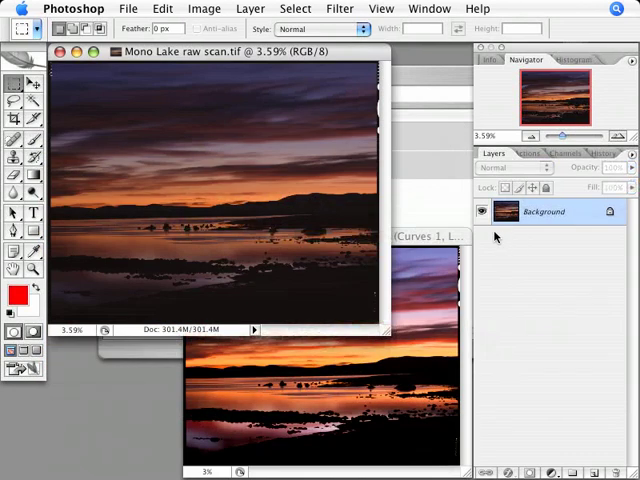
{"action": "mouse_move", "coordinate": [540, 236]}
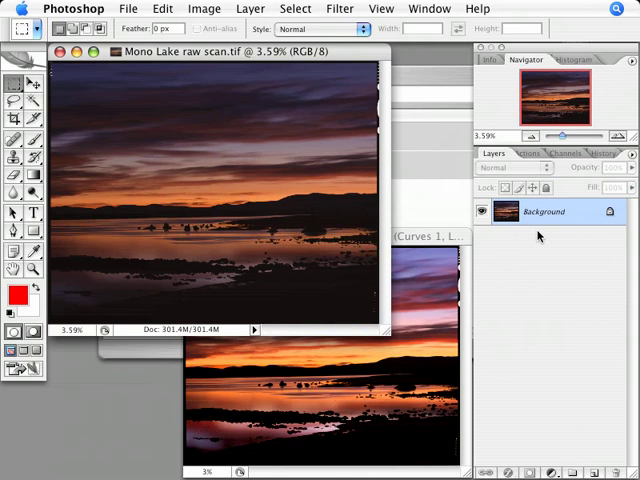
{"action": "mouse_move", "coordinate": [390, 404]}
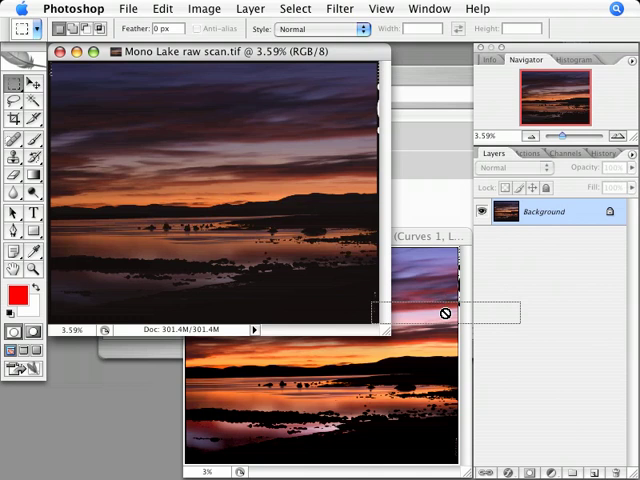
- Drag the raw scan's Background into Mono Lake Guide.psd as Layer 1 above Background
{"action": "left_click", "coordinate": [320, 236]}
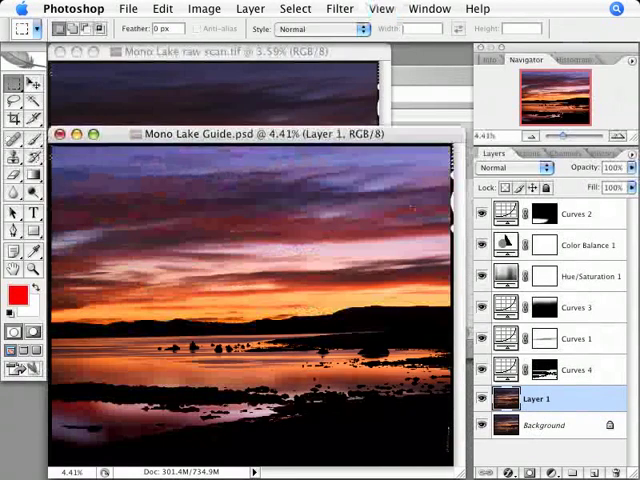
- View the guide file at Actual Pixels (100%) with the Zoom tool
{"action": "left_click", "coordinate": [480, 400]}
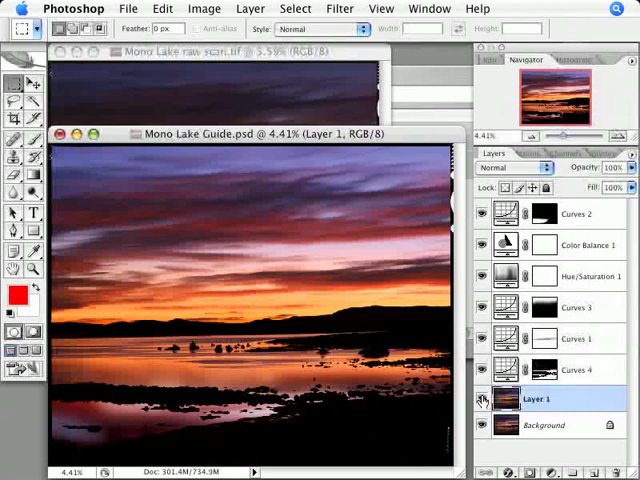
{"action": "right_click", "coordinate": [300, 290]}
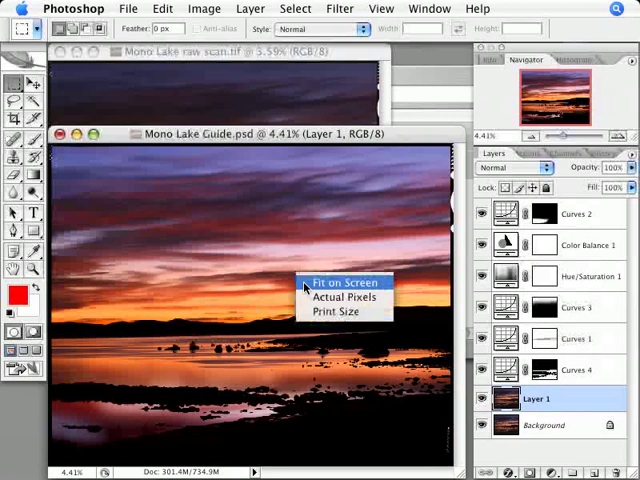
{"action": "left_click", "coordinate": [328, 296]}
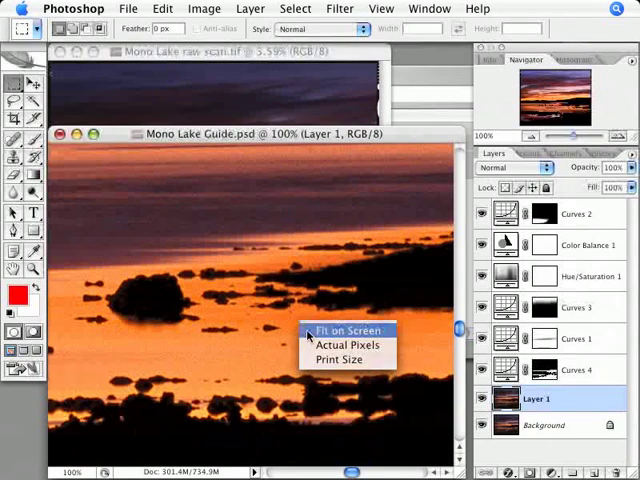
- Fit the whole guide image back on screen
{"action": "left_click", "coordinate": [344, 330]}
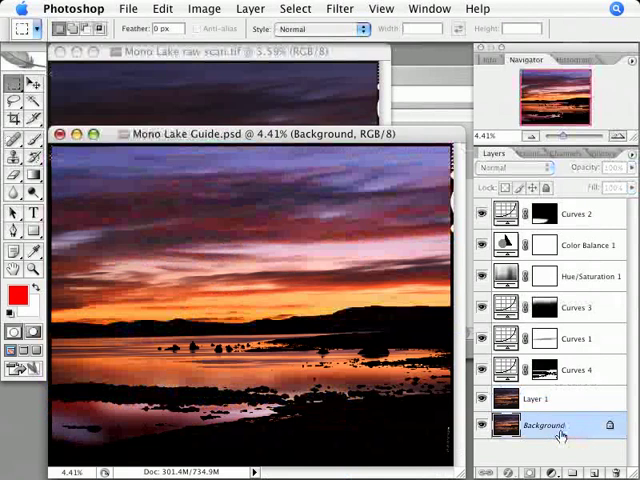
{"action": "mouse_move", "coordinate": [566, 438]}
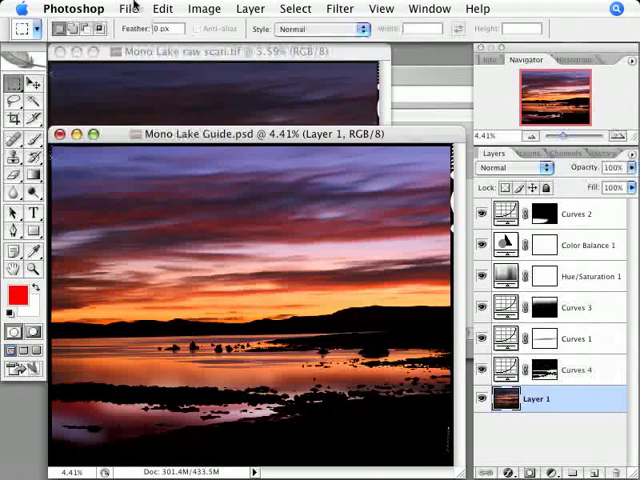
- Save the layered document as Mono Lake MASTER.psd in the mono lake folder
{"action": "left_click", "coordinate": [128, 8]}
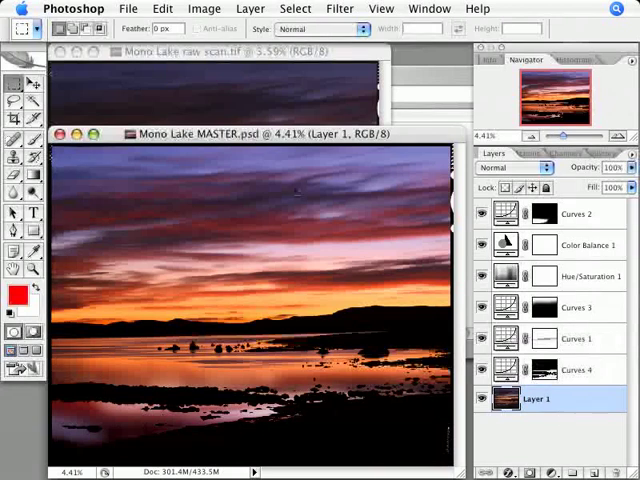
{"action": "left_click", "coordinate": [74, 8]}
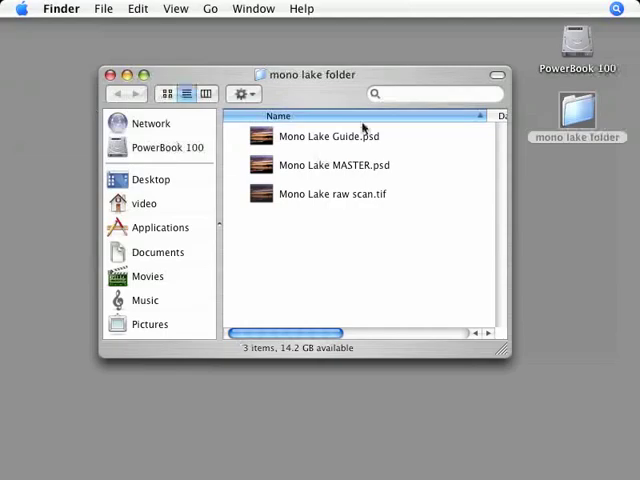
{"action": "mouse_move", "coordinate": [336, 152]}
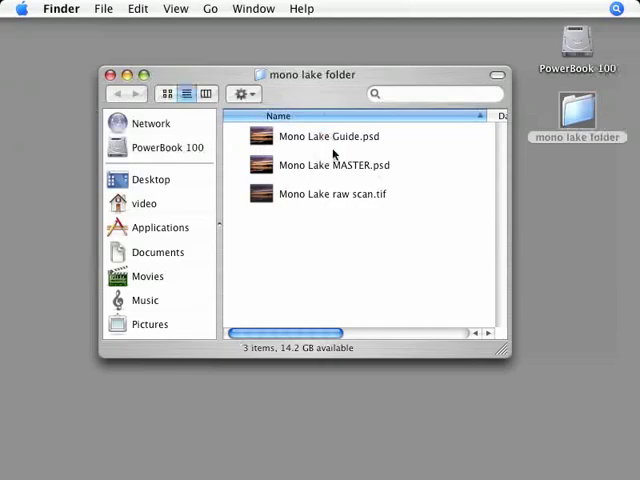
- Select Mono Lake raw scan.tif, Mono Lake Guide.psd and Mono Lake MASTER.psd in Finder
{"action": "left_click", "coordinate": [332, 194]}
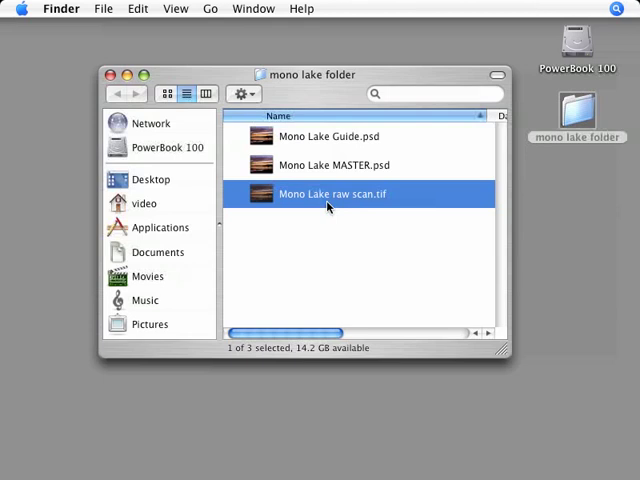
{"action": "left_click", "coordinate": [328, 136]}
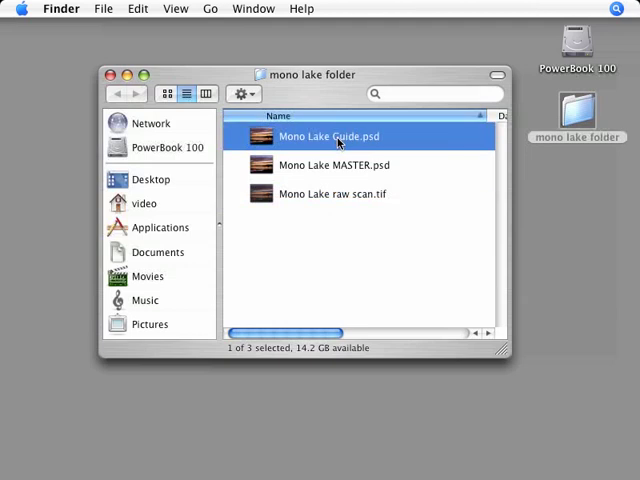
{"action": "left_click", "coordinate": [334, 164]}
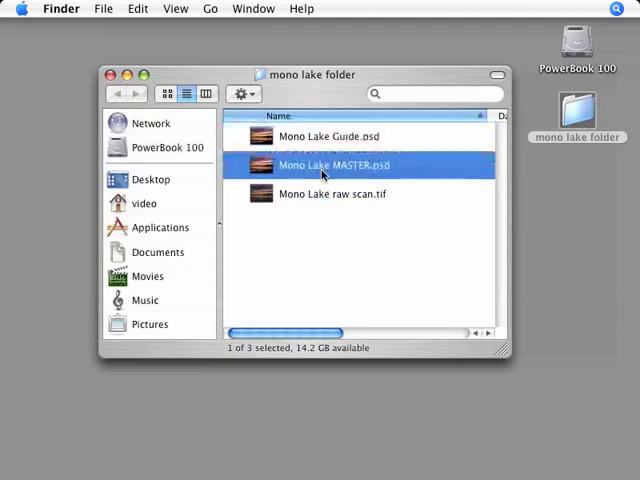
{"action": "mouse_move", "coordinate": [332, 184]}
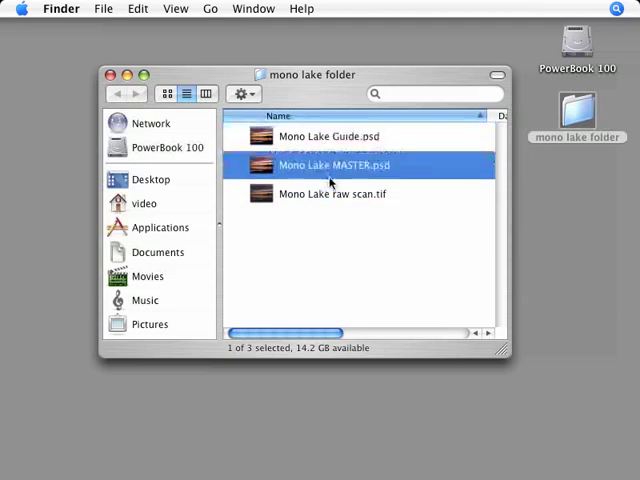